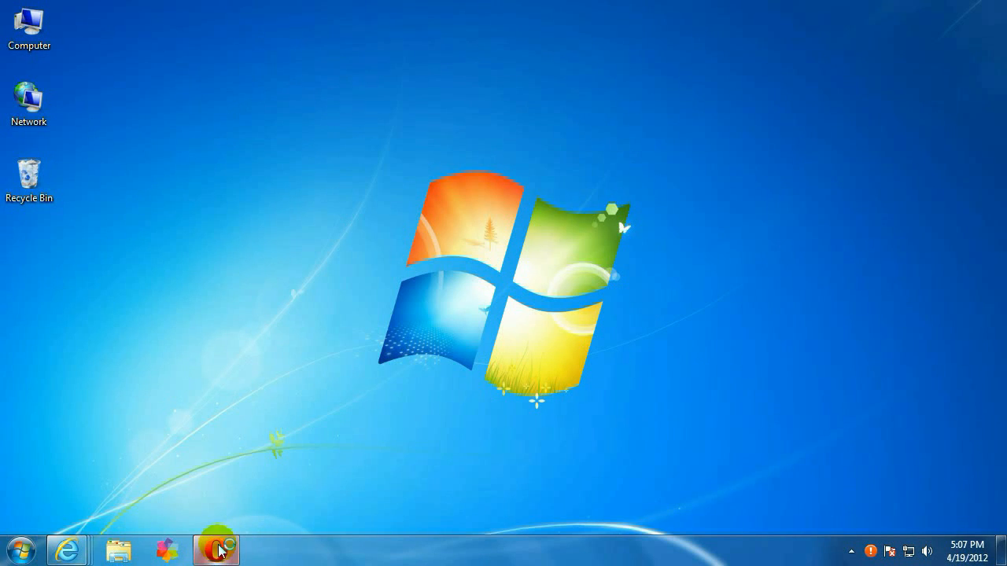
# Launch the Opera browser from the Windows 7 taskbar
pyautogui.click(217, 550)
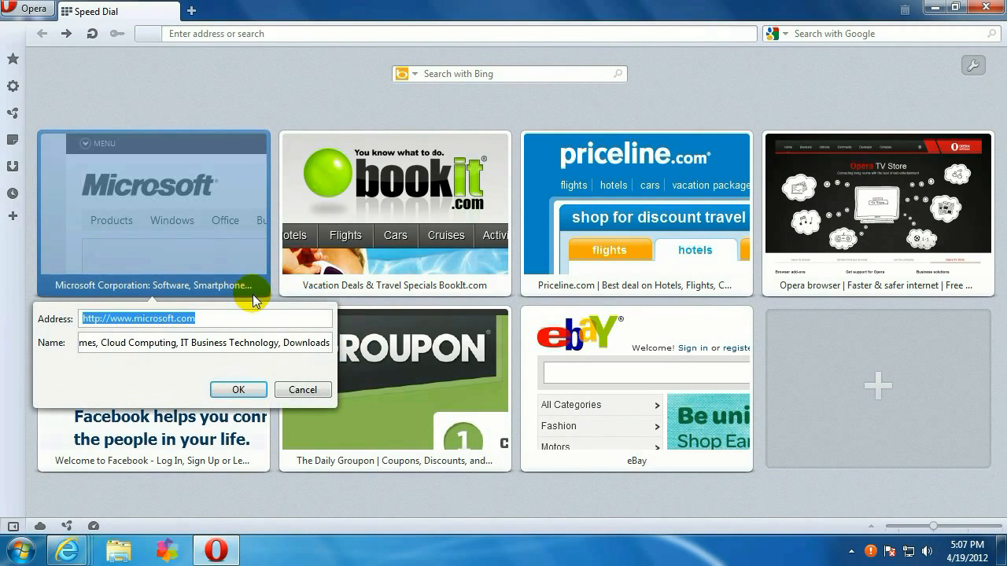
pyautogui.moveTo(139, 318)
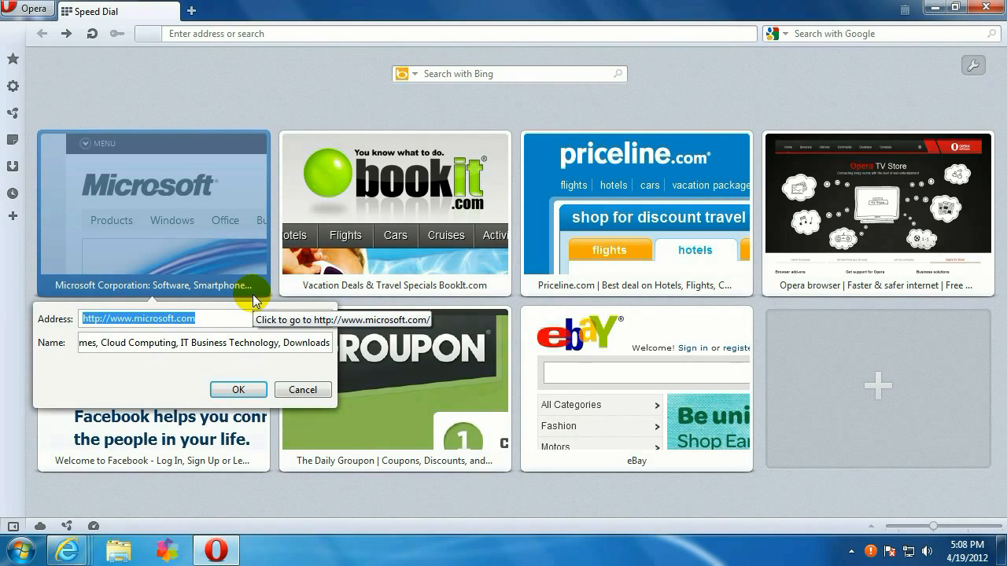
pyautogui.write('www.microcent')
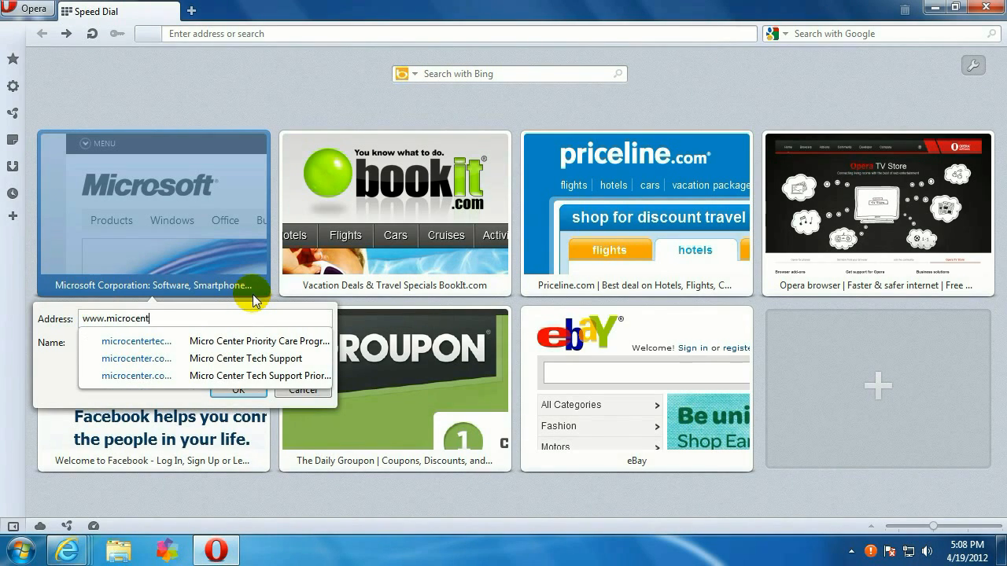
pyautogui.write('ertech.')
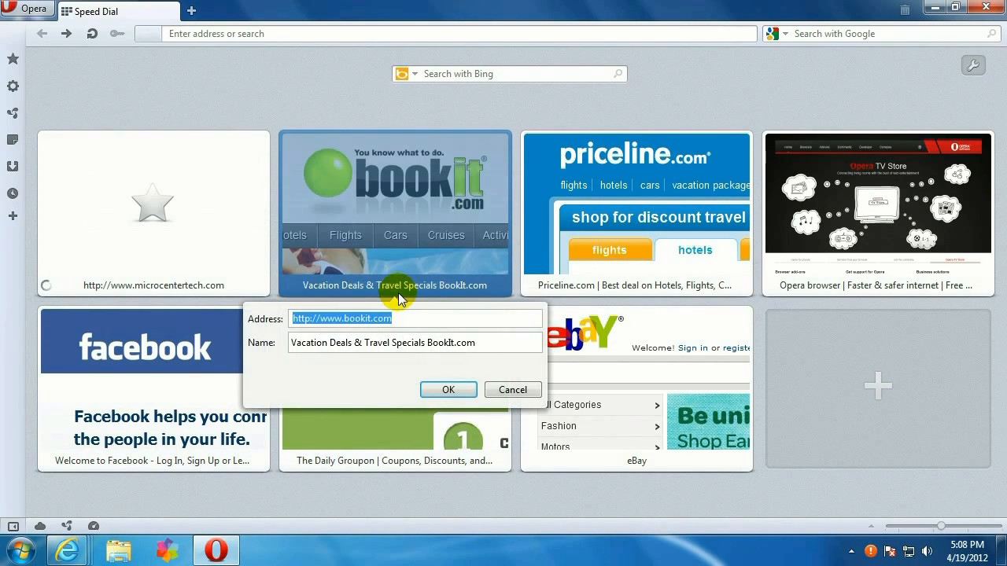
# Point the BookIt Speed Dial tile to Micro Center's computers and electronics site address
pyautogui.write('www.mi')
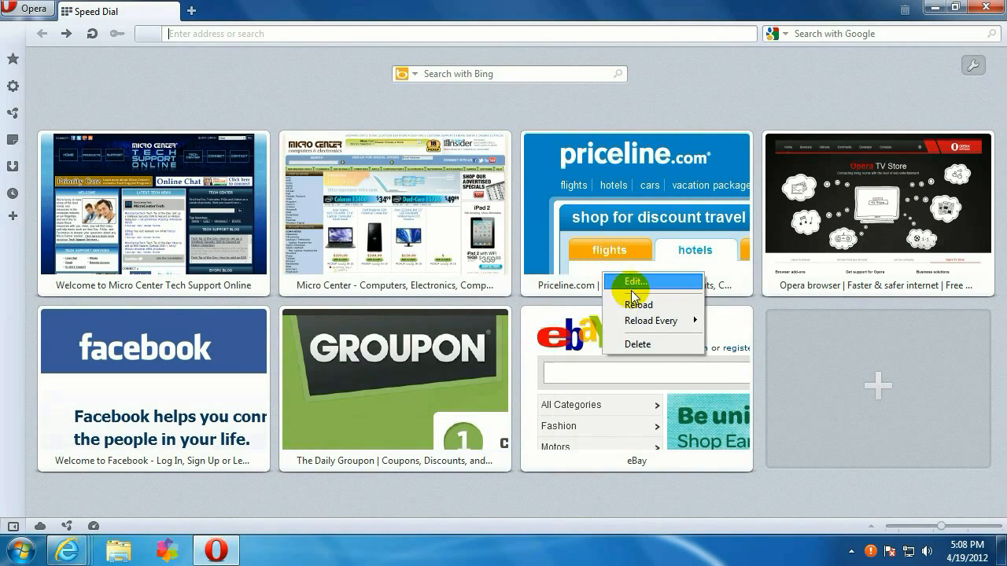
pyautogui.click(632, 282)
pyautogui.write('http://chat.')
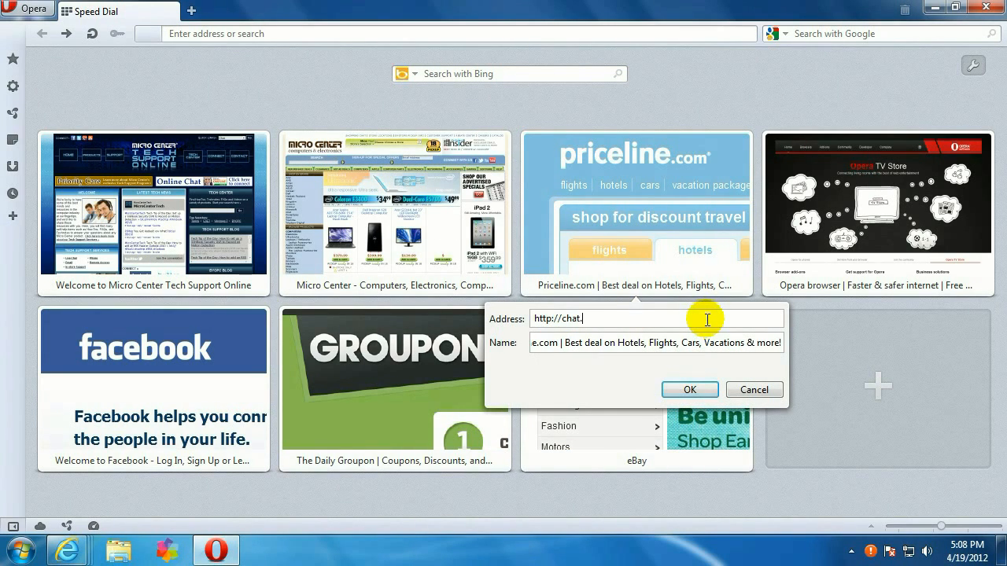
pyautogui.write('microcentertec')
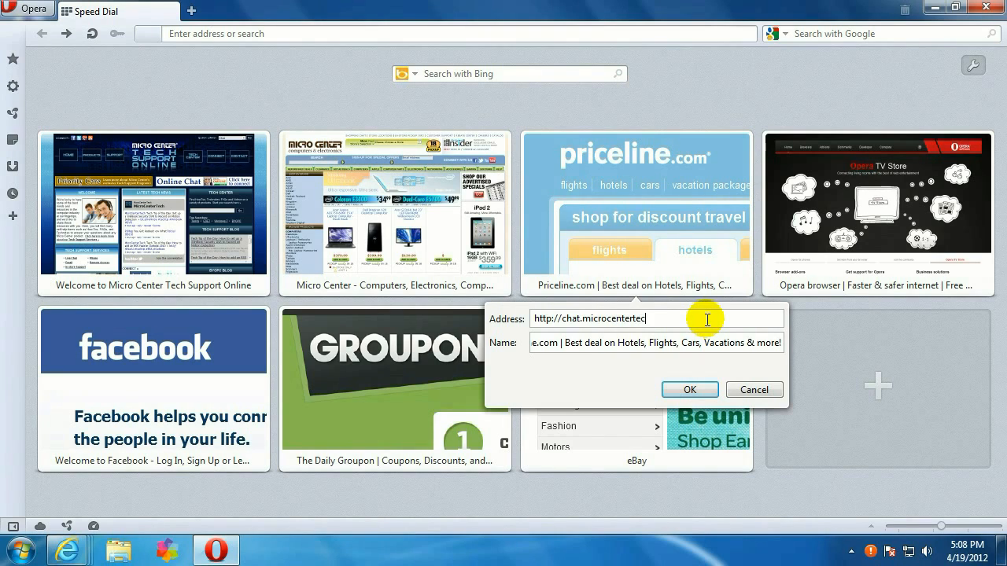
pyautogui.write('h.com')
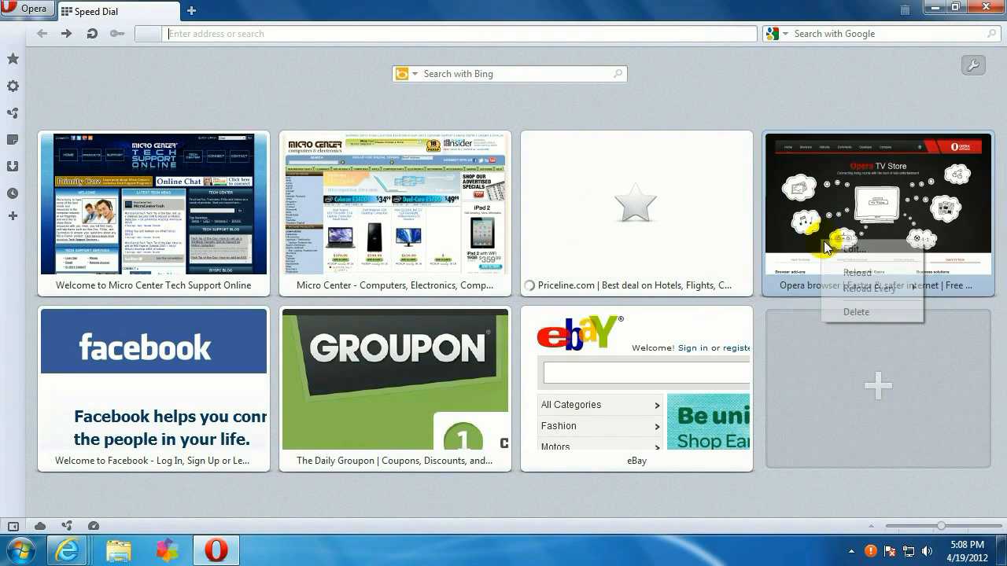
# Point the Opera TV Store tile to mctsol.com/prioritycare/renewal.html
pyautogui.click(852, 248)
pyautogui.write('http://mctsol.com/prioritycare/renewal.html')
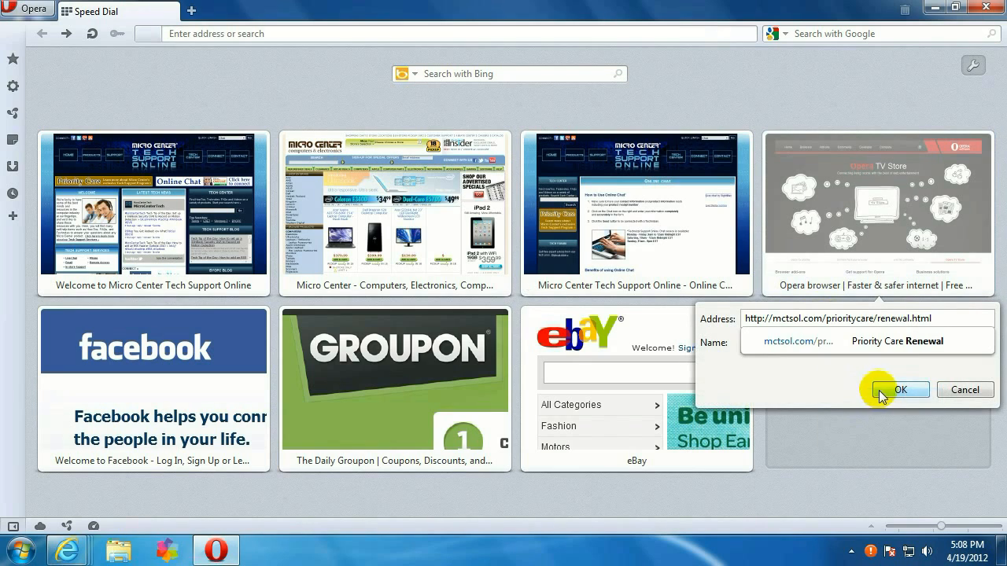
pyautogui.click(900, 390)
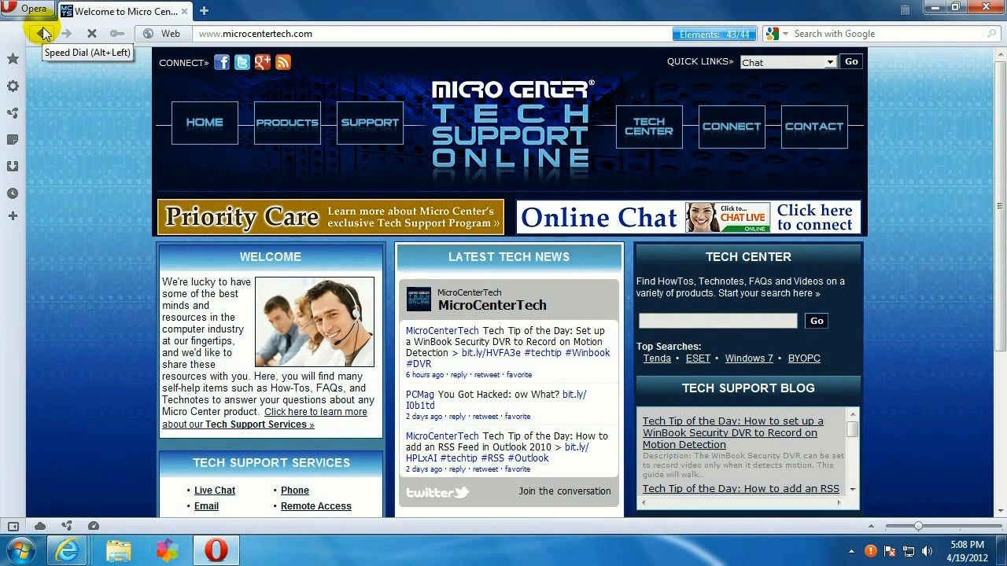
pyautogui.click(38, 33)
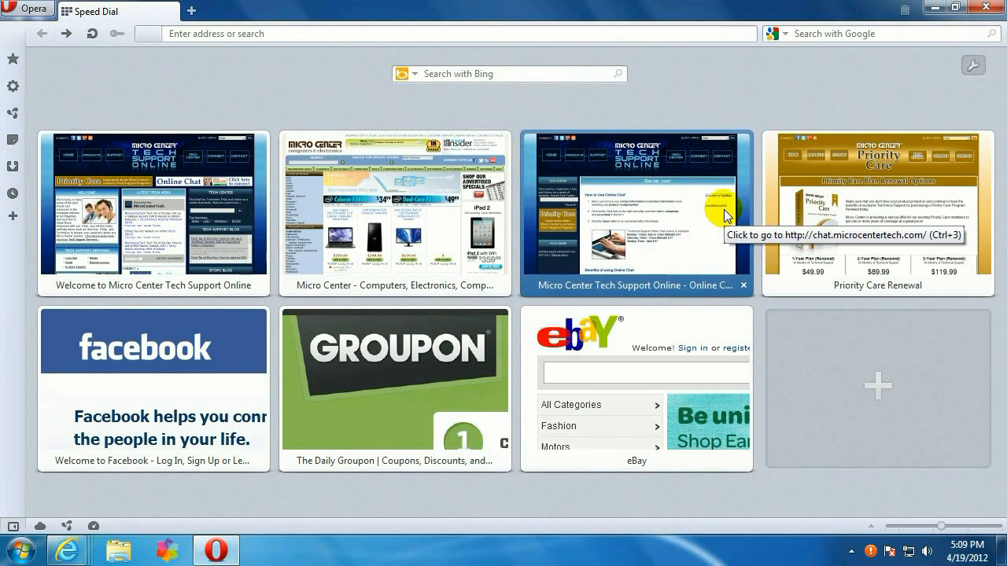
pyautogui.click(637, 212)
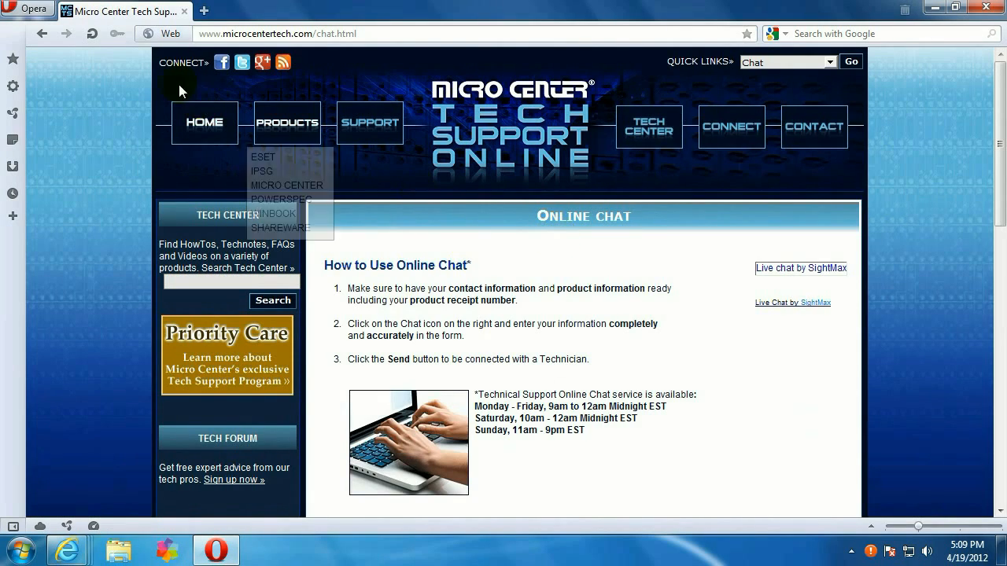
pyautogui.click(41, 33)
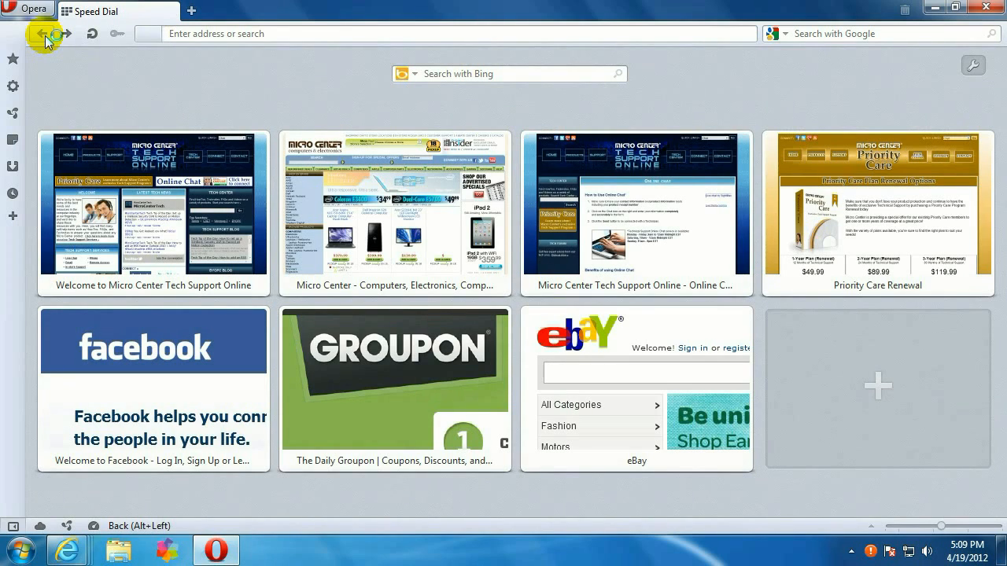